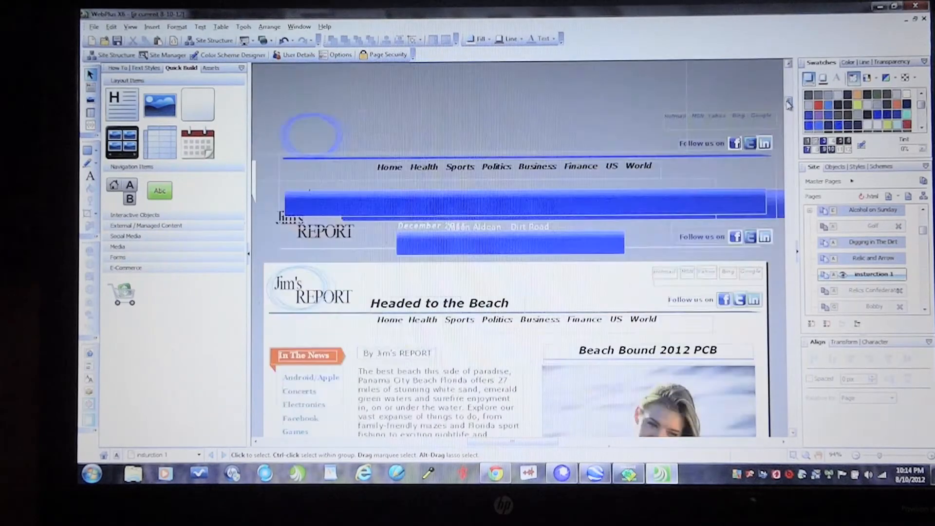
# Step: Scroll through the published jimsreport.com beach article page to confirm it has no ad
pyautogui.scroll(-3)
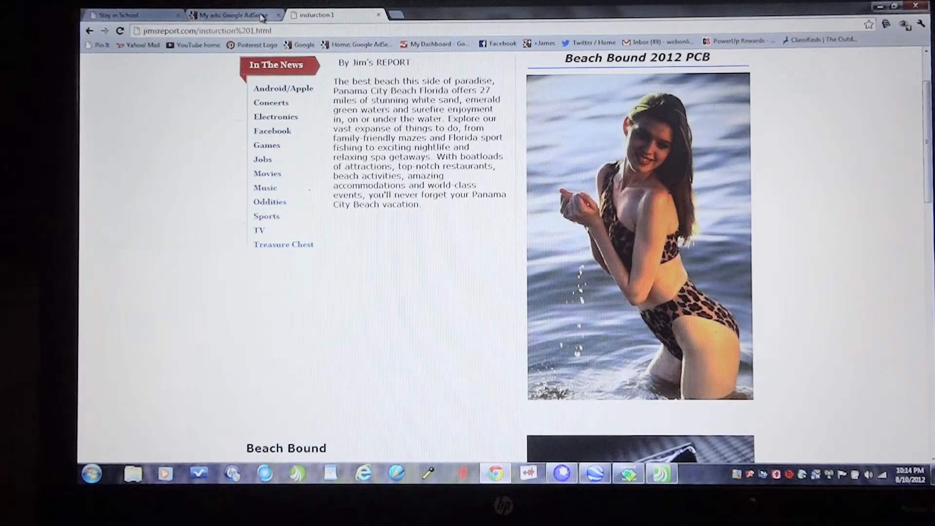
# Step: Create an AdSense ad unit named 'beach' sized 336 x 280 Large Rectangle
pyautogui.click(239, 15)
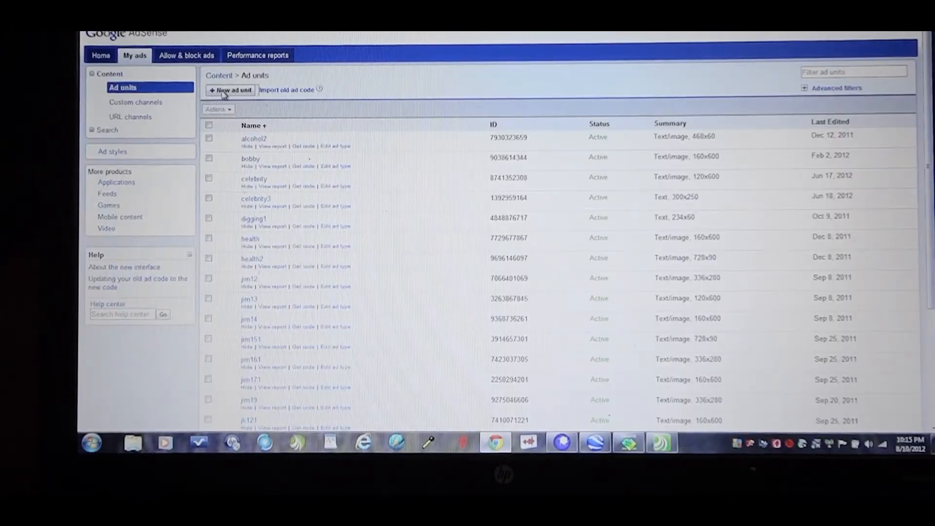
pyautogui.click(231, 90)
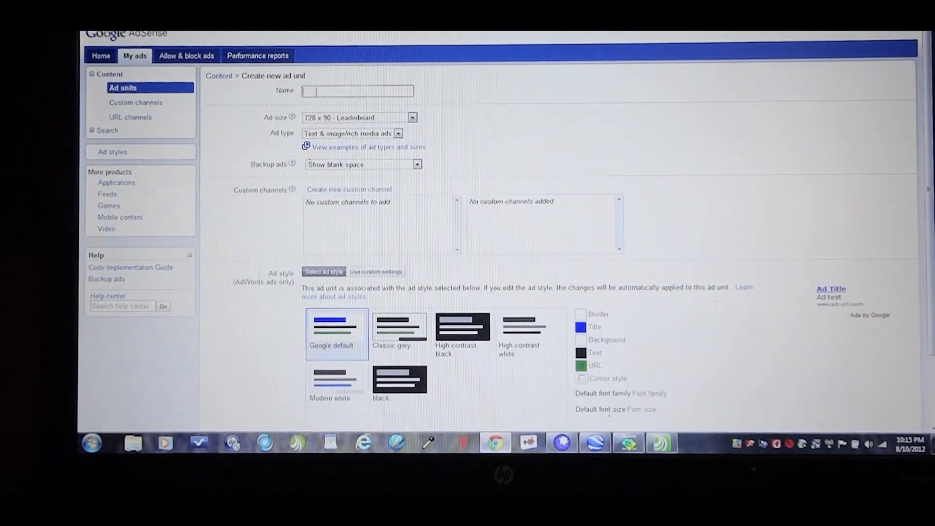
pyautogui.write('beach')
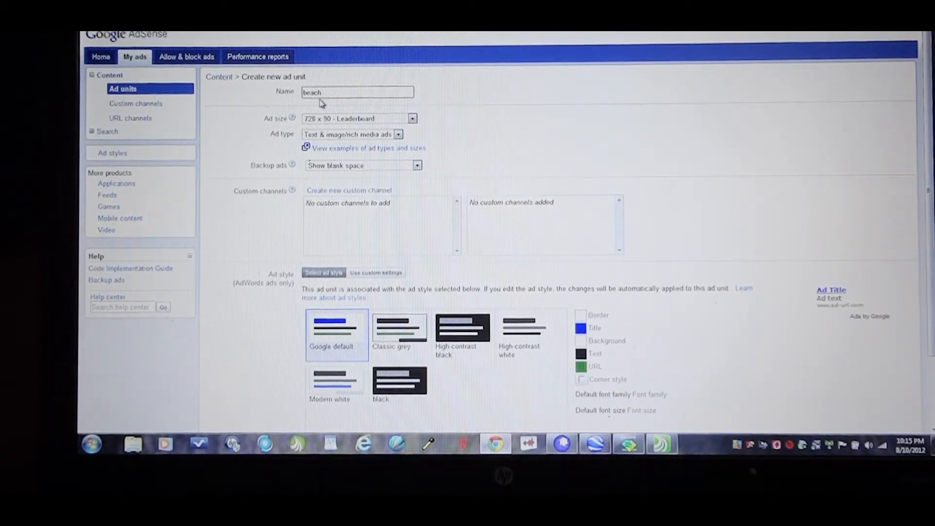
pyautogui.click(412, 118)
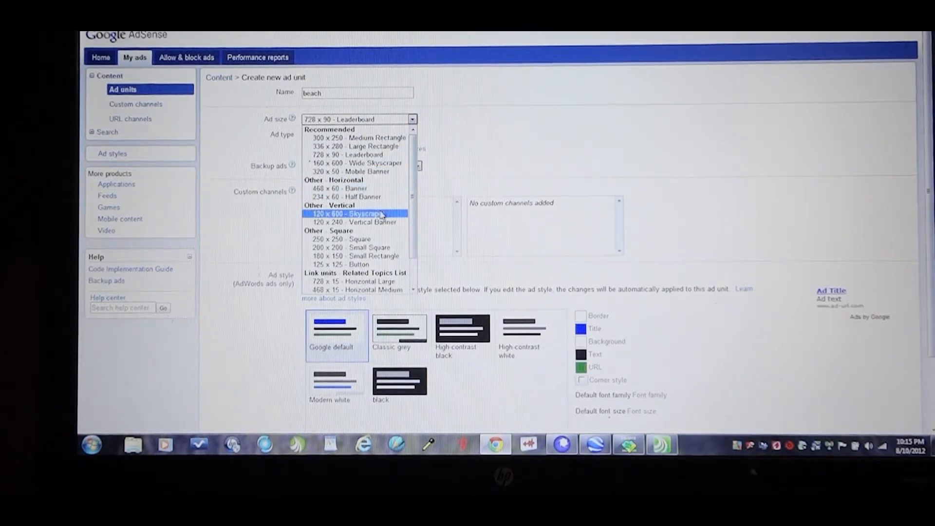
pyautogui.moveTo(358, 146)
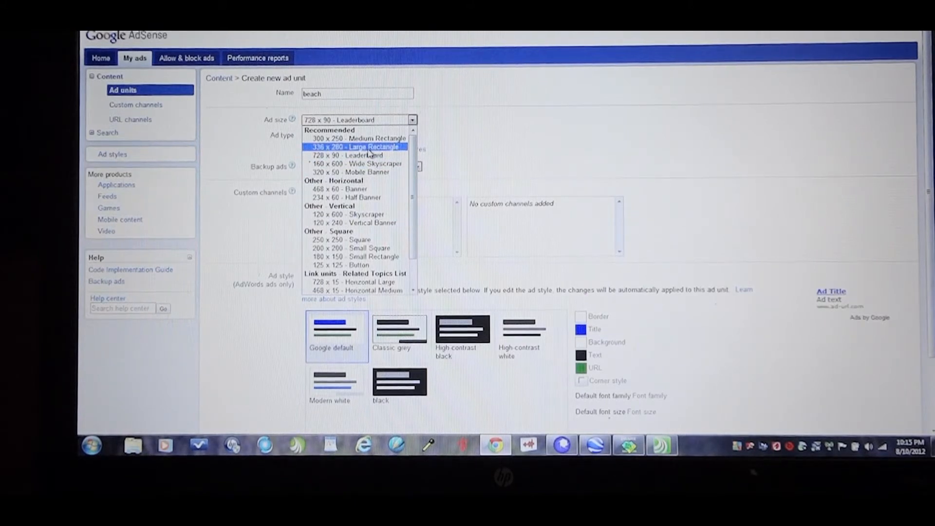
pyautogui.click(353, 146)
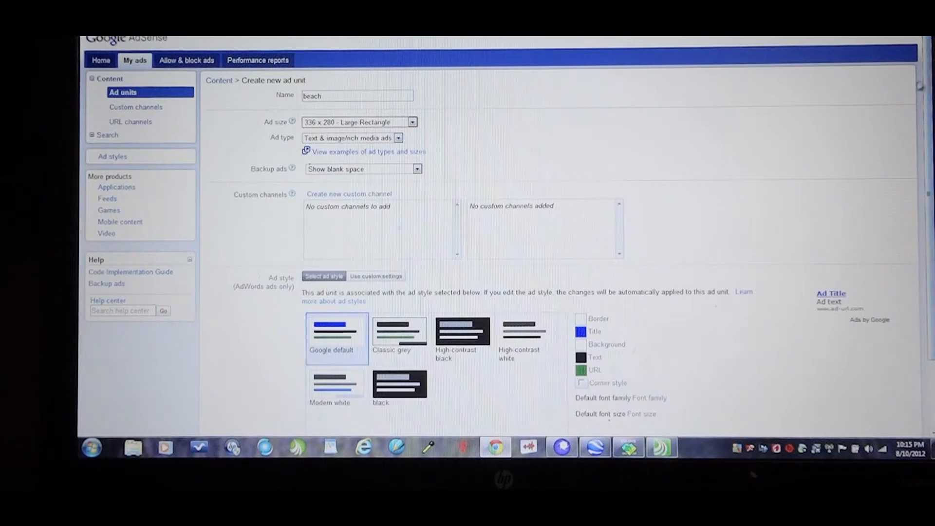
pyautogui.scroll(-3)
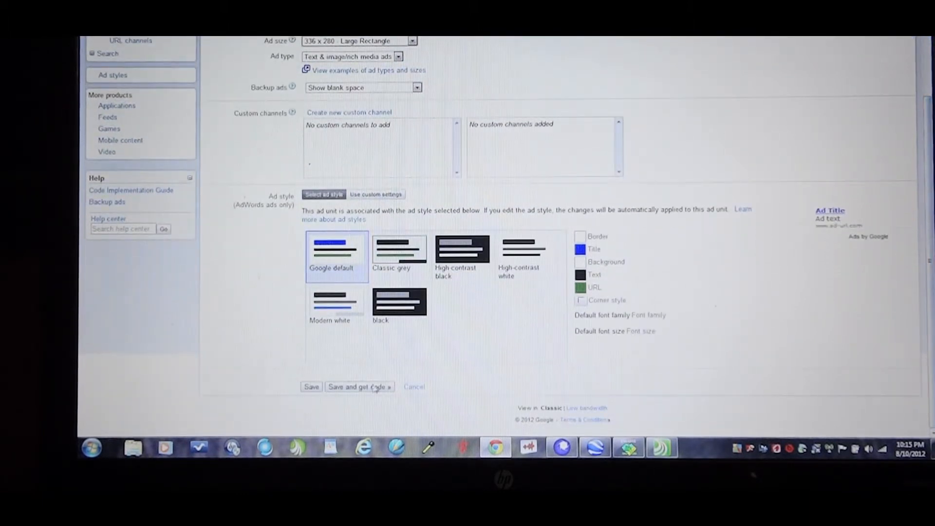
# Step: Save the beach ad unit and copy its generated ad code
pyautogui.click(359, 386)
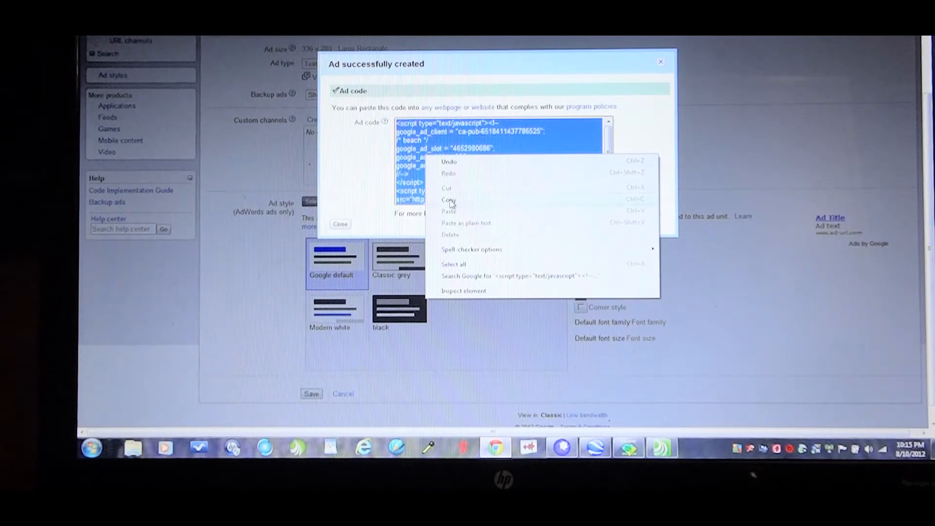
pyautogui.click(448, 199)
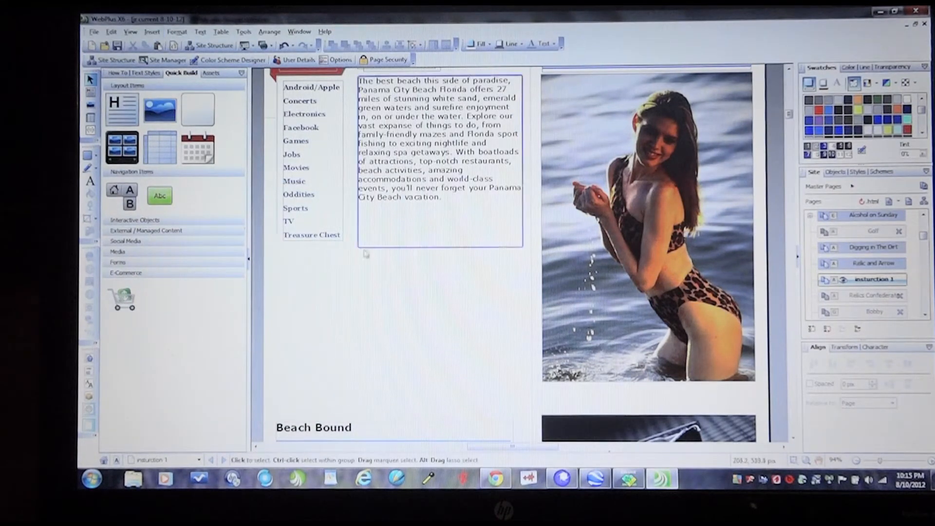
# Step: Insert a Google AdSense Advertisement object using the ad code pasted from the clipboard
pyautogui.click(152, 31)
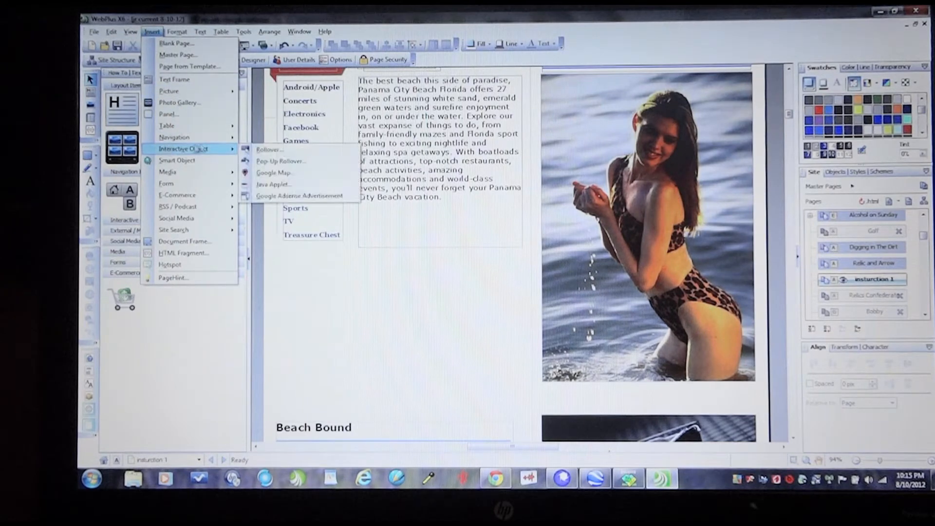
pyautogui.click(299, 195)
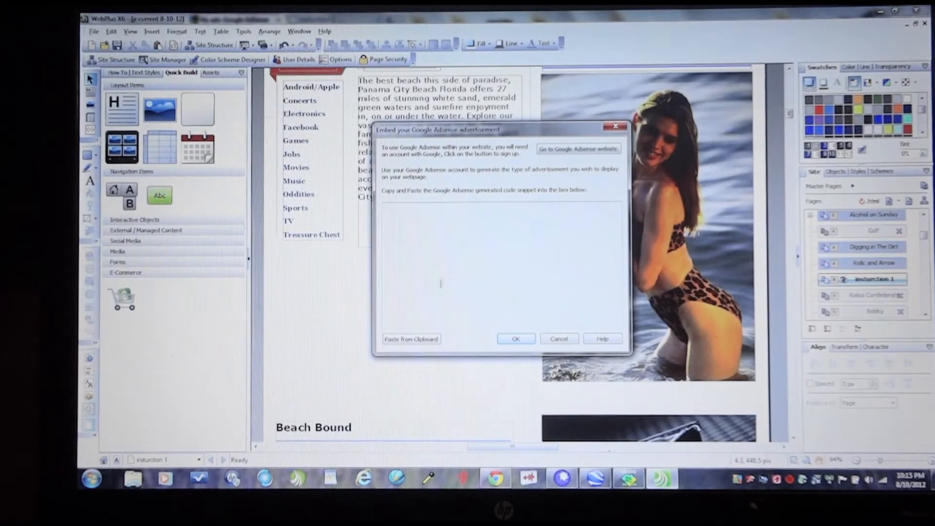
pyautogui.click(411, 339)
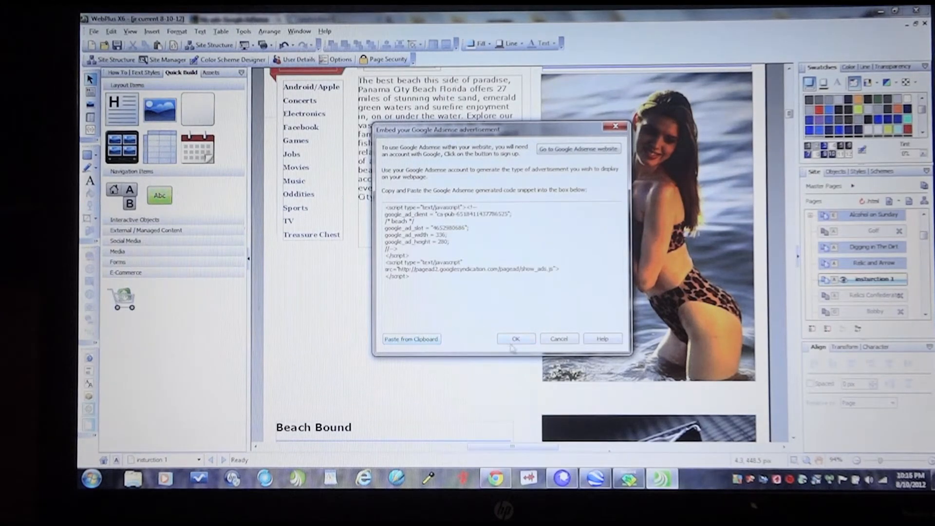
pyautogui.click(516, 339)
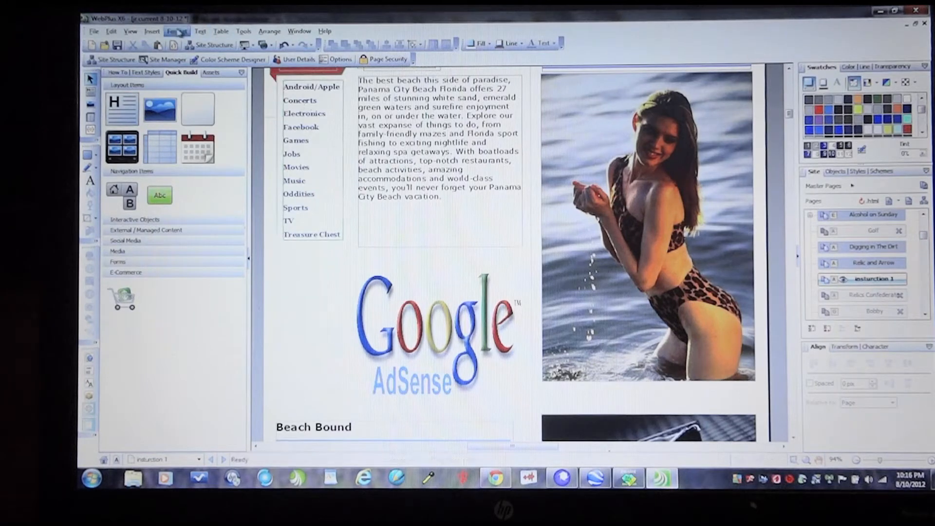
# Step: Place the ad object and show the Publish button's dropdown options
pyautogui.click(437, 334)
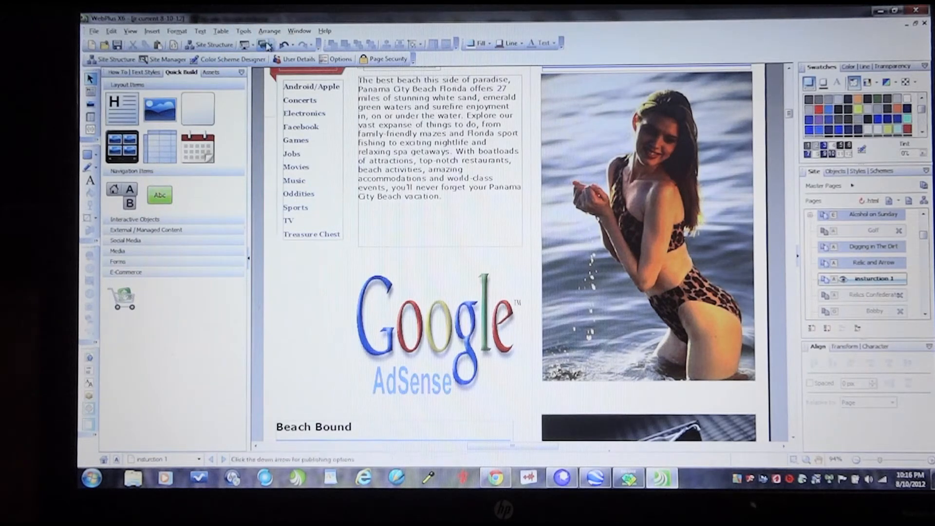
pyautogui.click(265, 45)
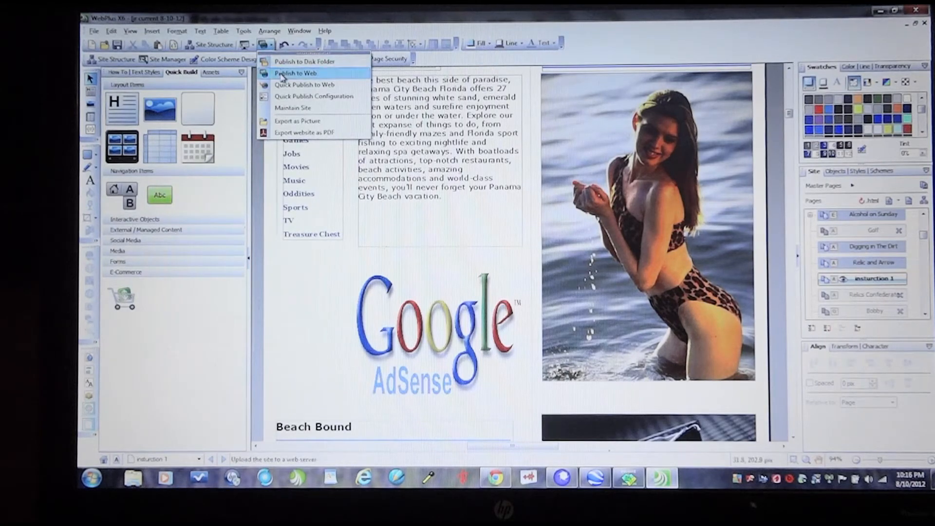
# Step: Publish to Web with an incremental update of the 4 changed files
pyautogui.click(296, 73)
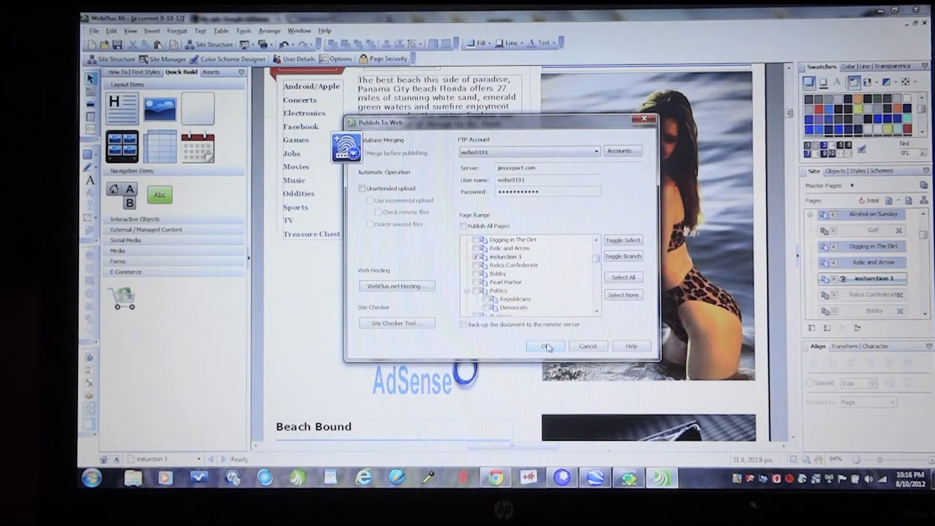
pyautogui.click(545, 346)
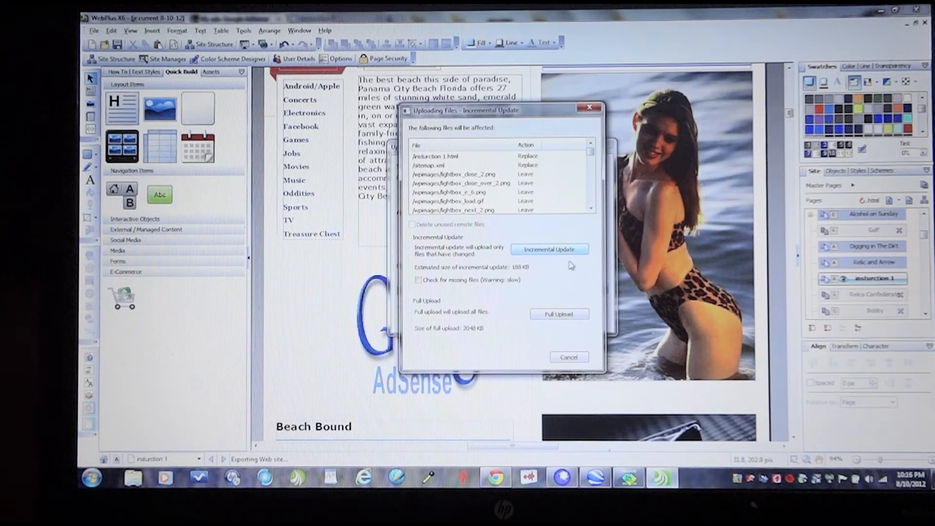
pyautogui.click(550, 248)
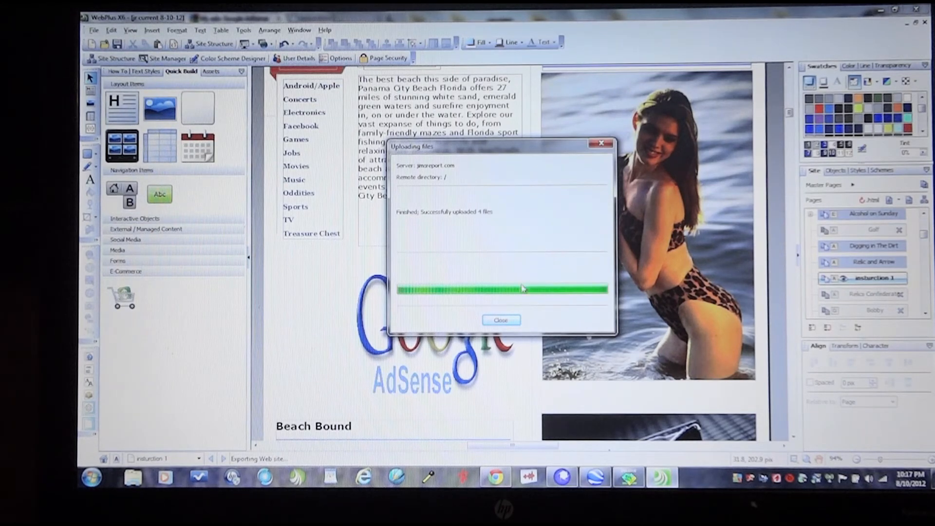
pyautogui.click(501, 319)
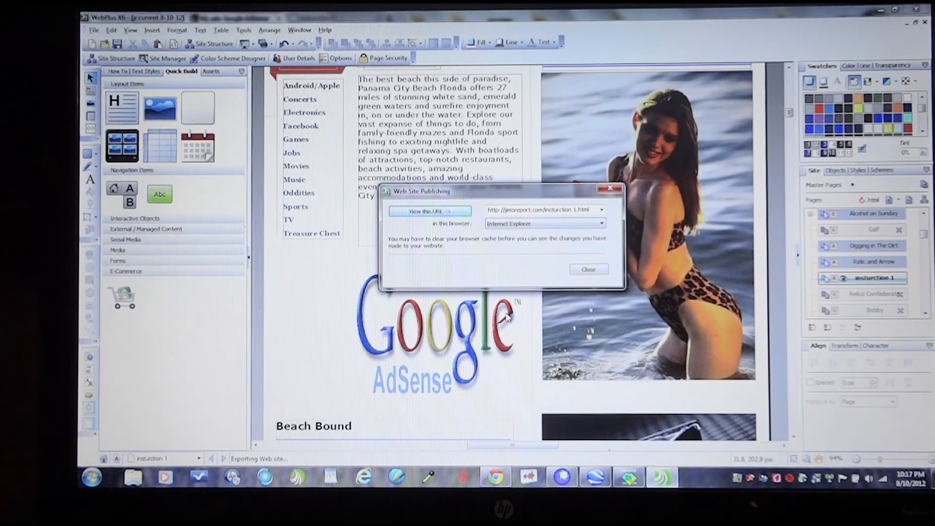
# Step: View the published instruction 1 page in Chrome with AdSense ads below the article
pyautogui.click(589, 268)
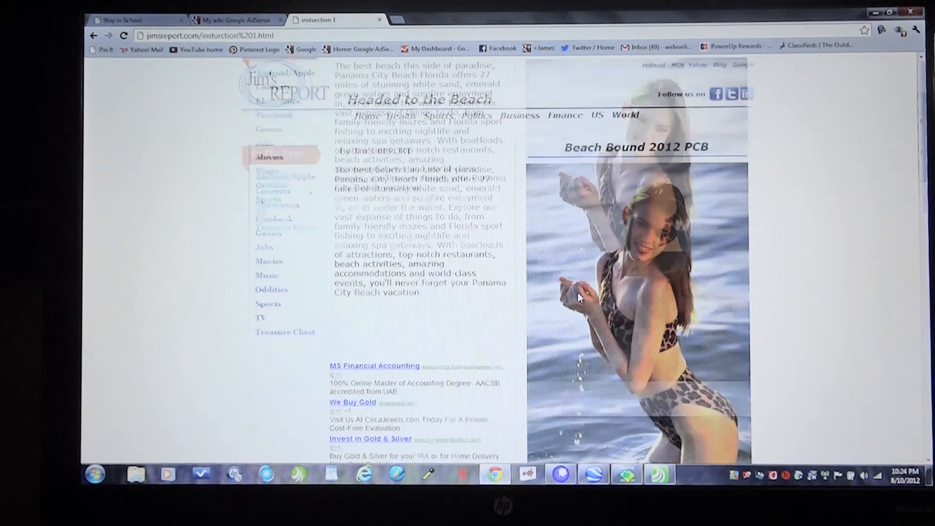
pyautogui.scroll(-3)
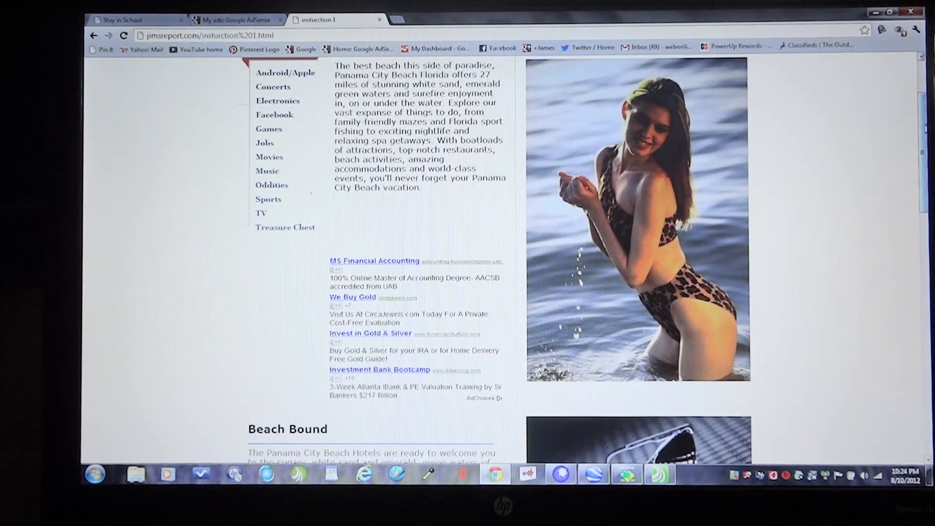